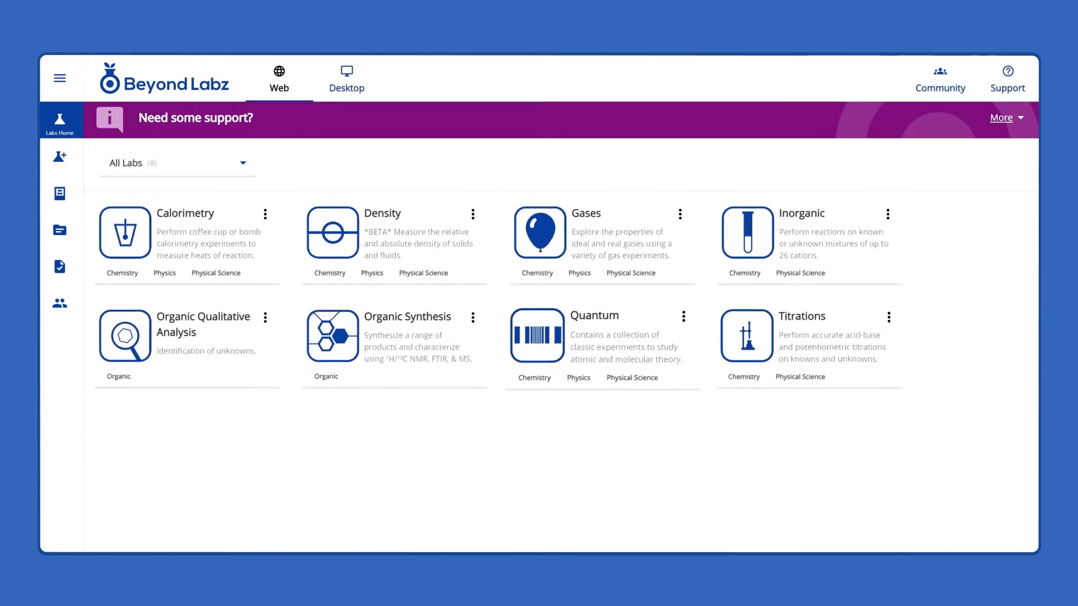
- Tour the labs: lower the laser wavelength, save a test-tube picture to the lab book, and visit the stockroom
left_click(123, 233)
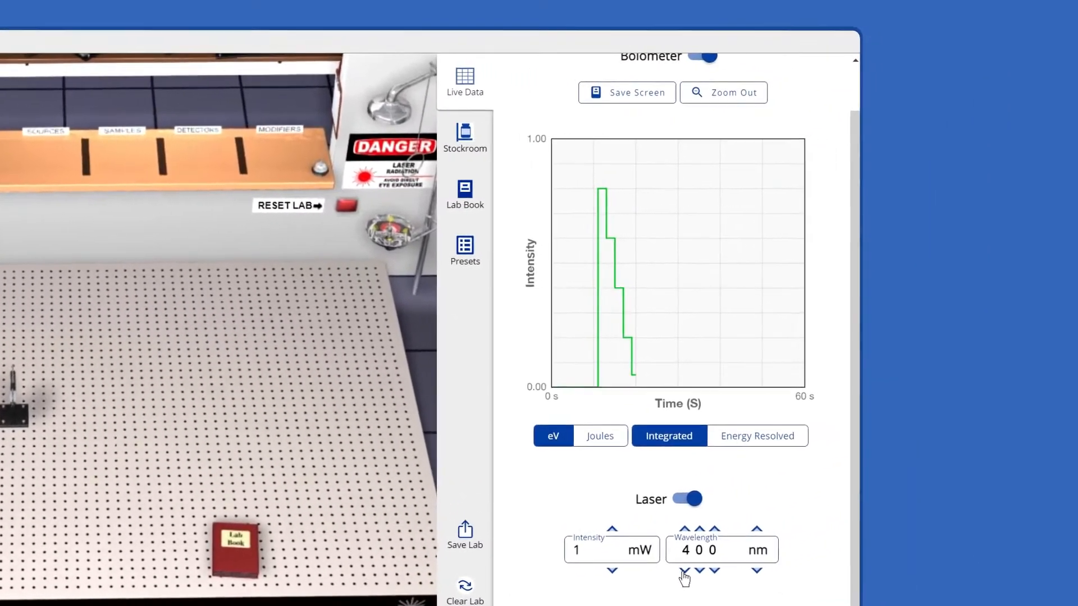
left_click(683, 579)
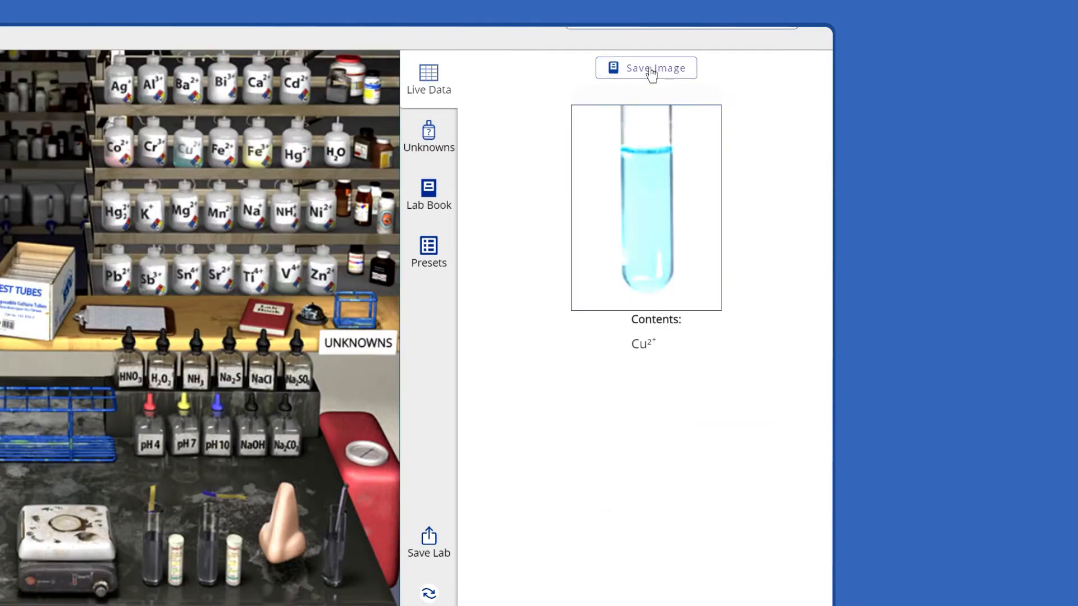
left_click(428, 194)
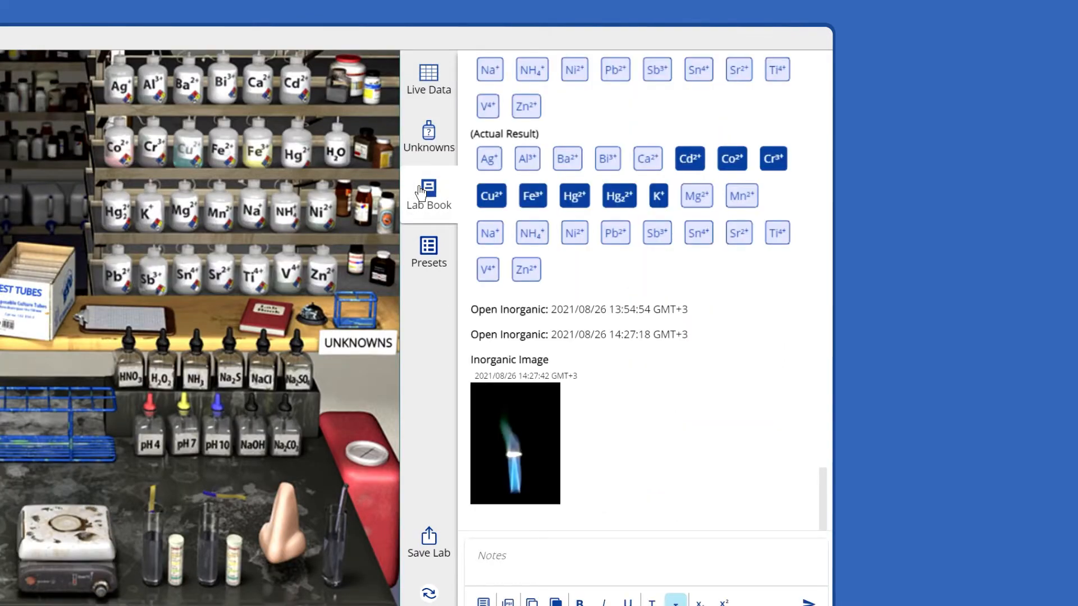
left_click(427, 137)
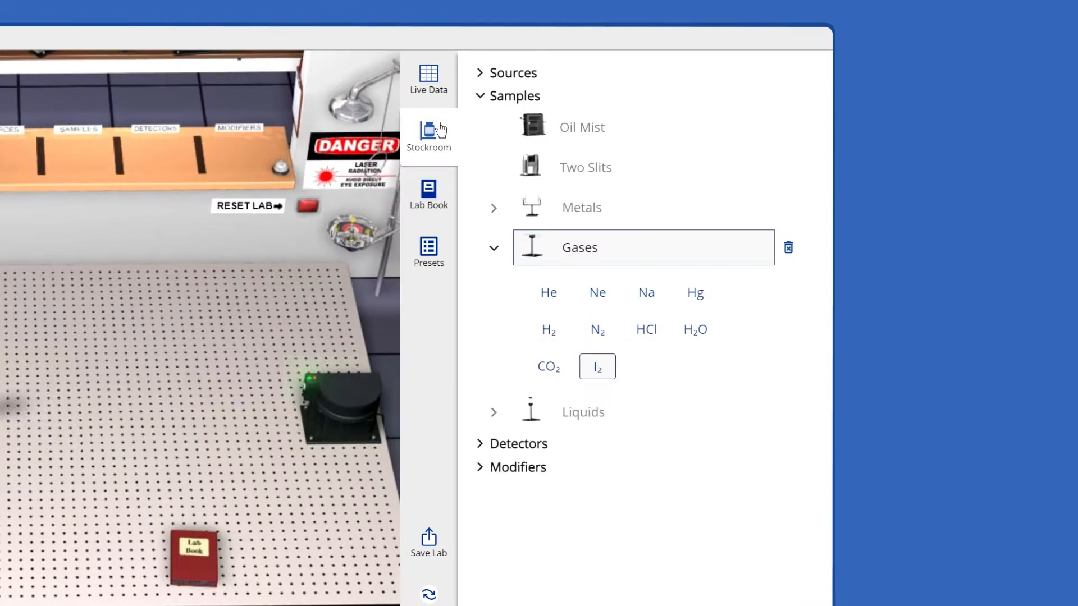
left_click(428, 78)
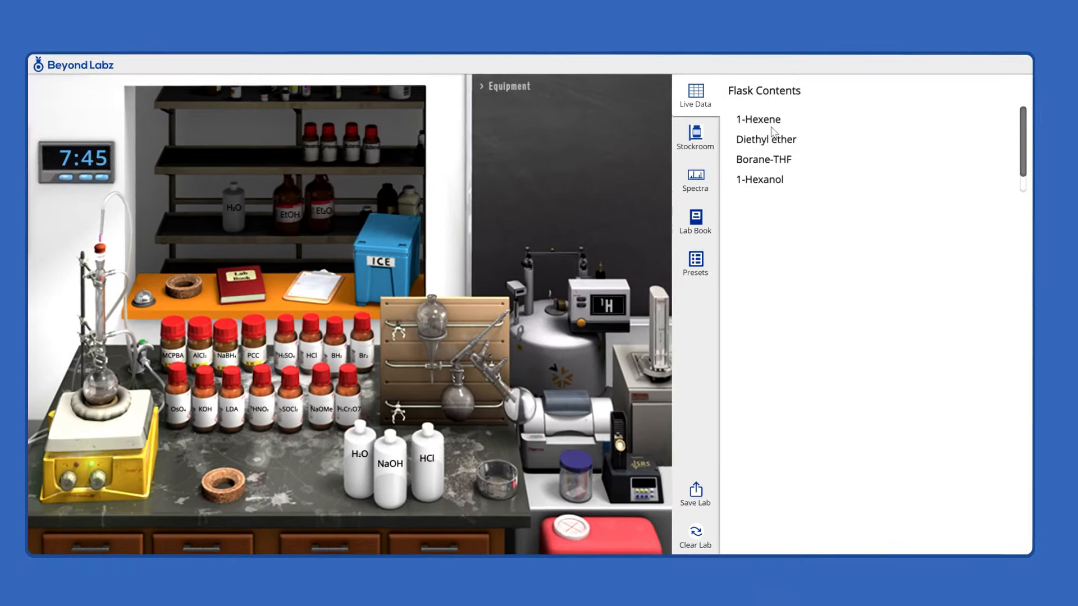
- Advance the organic synthesis wall clock one hour so the flask holds diethyl ether, 1-Hexanol and Boric Acid
left_click(87, 161)
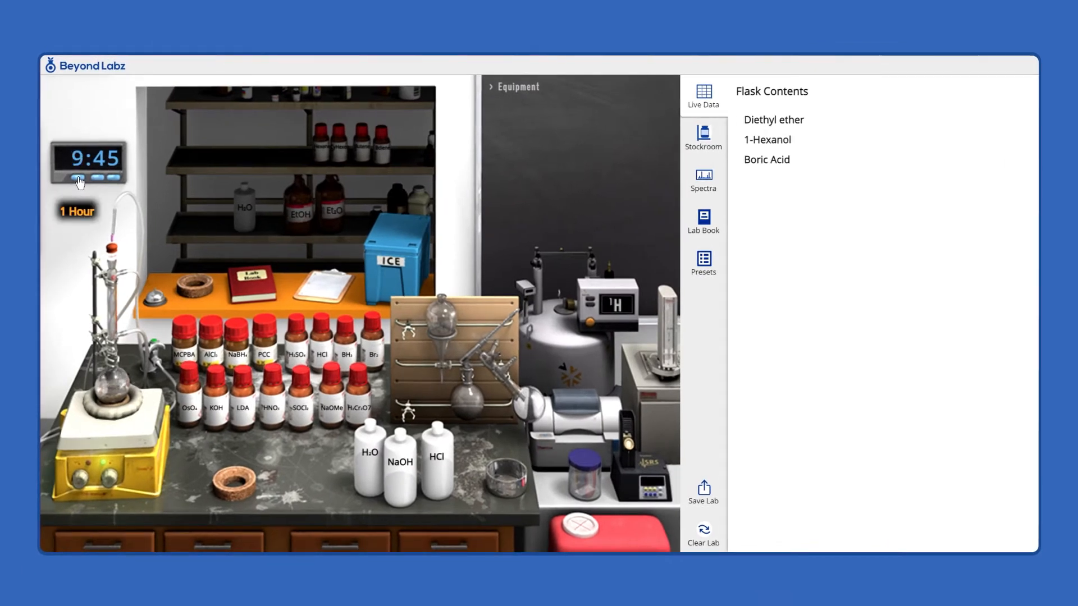
left_click(767, 140)
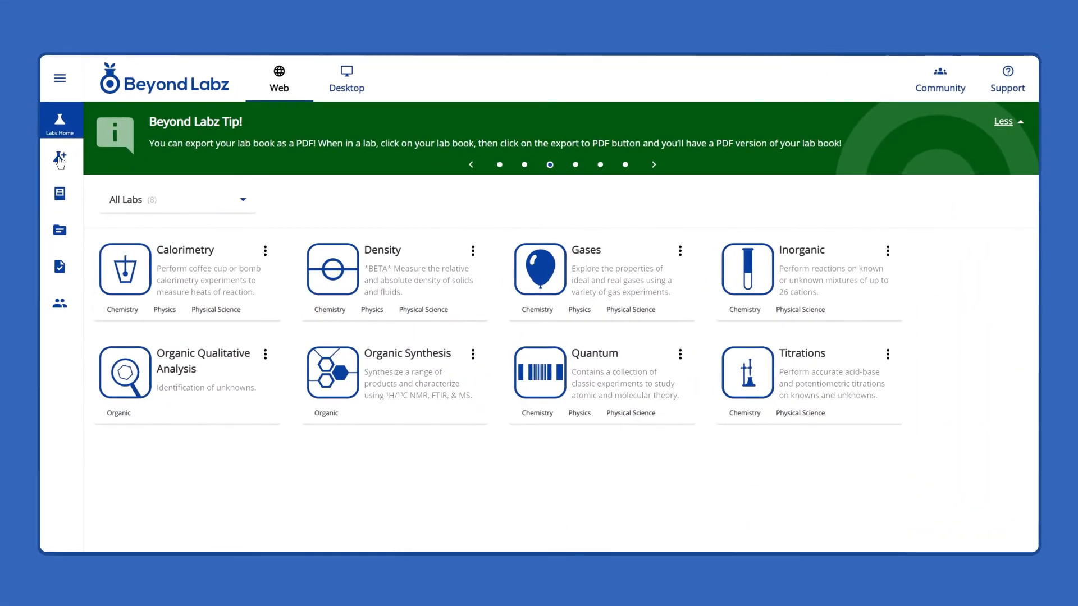
left_click(60, 160)
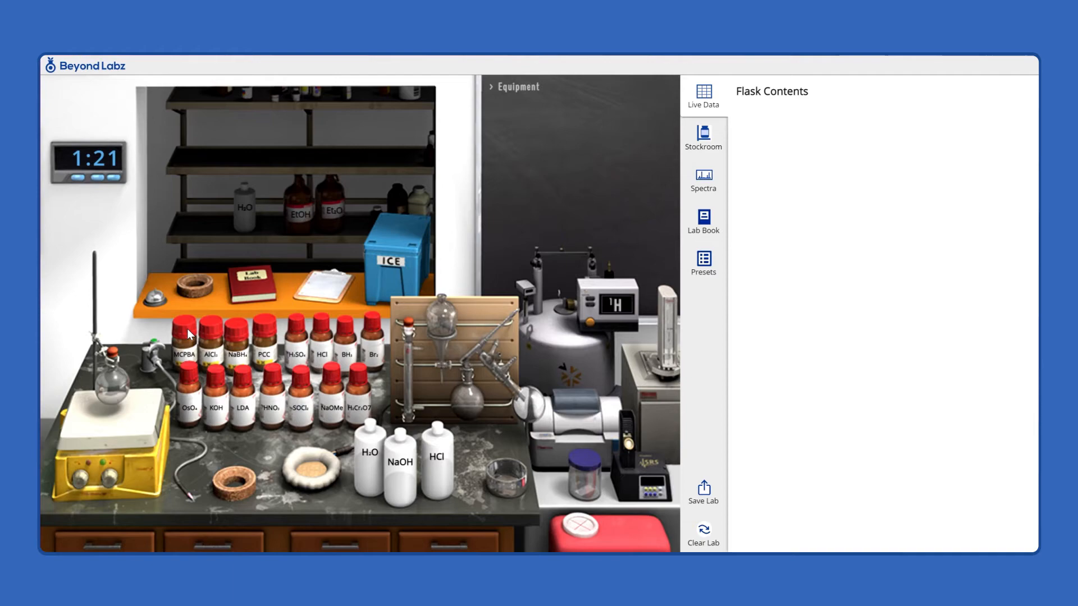
left_click(703, 265)
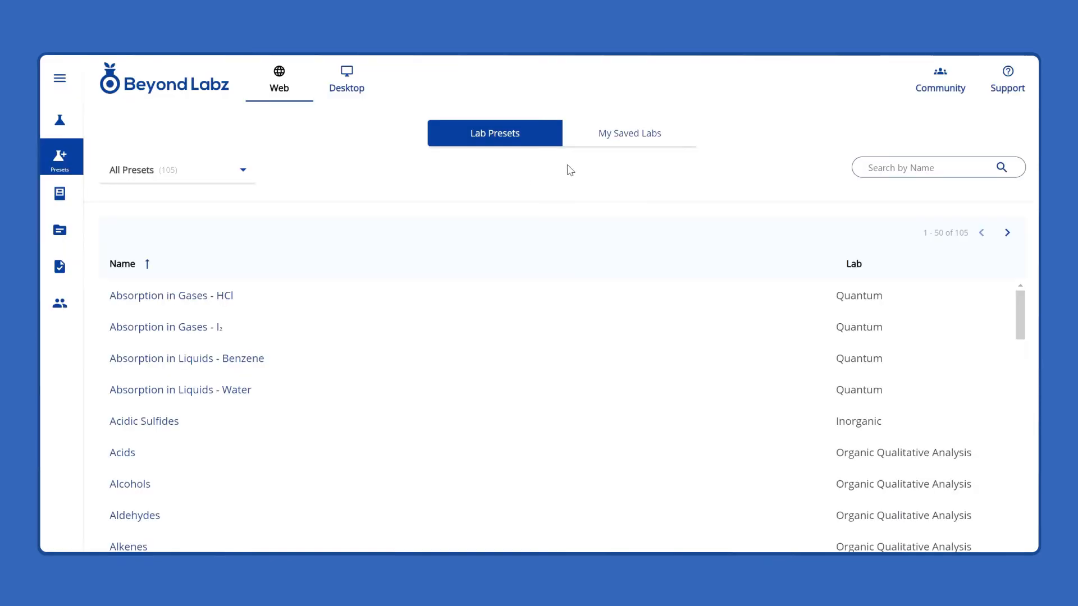
left_click(629, 133)
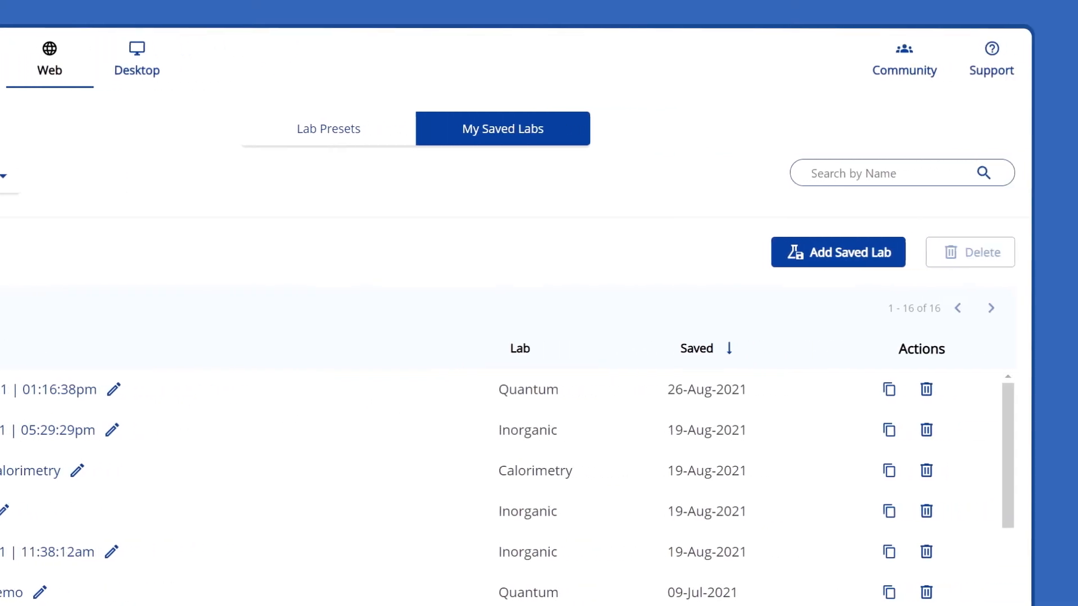
left_click(887, 390)
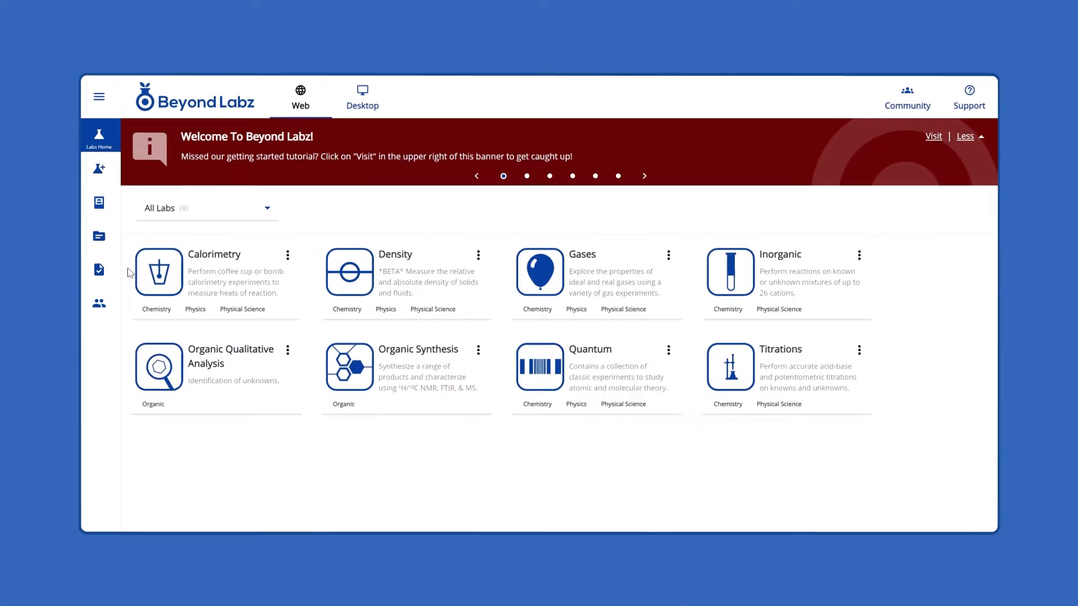
- Go to Assignments and bring up the α-Halogenation – 1 worksheet with its procedures and answer boxes
left_click(99, 202)
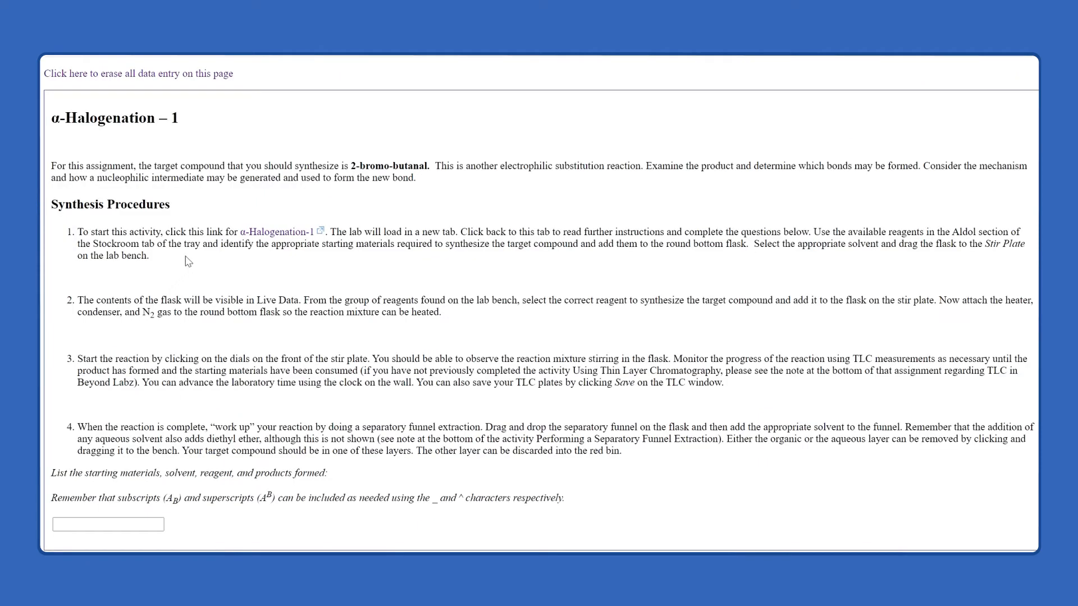
left_click(275, 231)
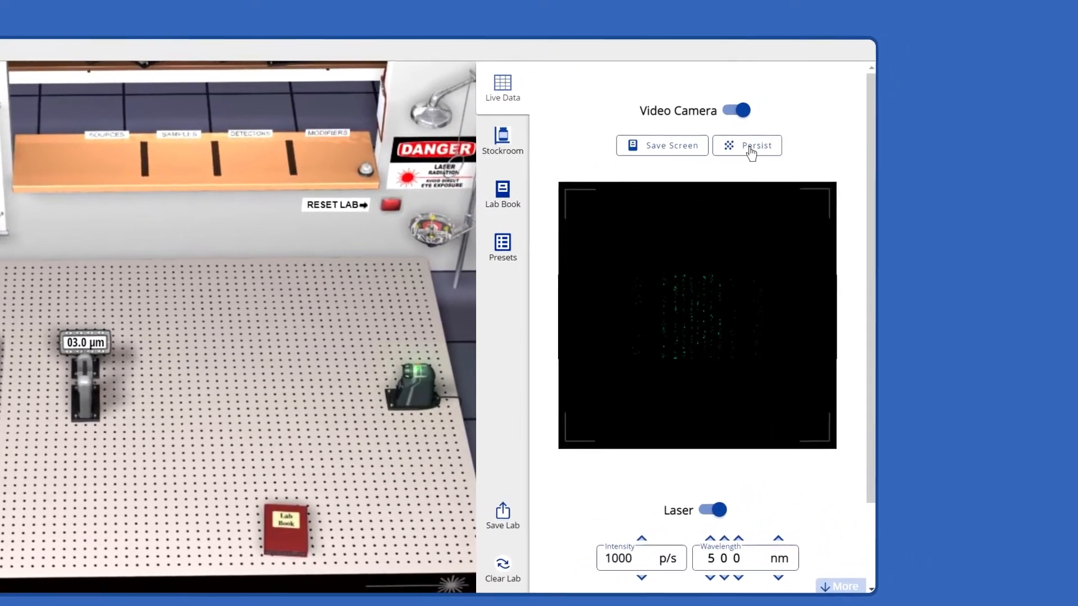
- Make the camera image persist, then save the current quantum lab setup
left_click(747, 145)
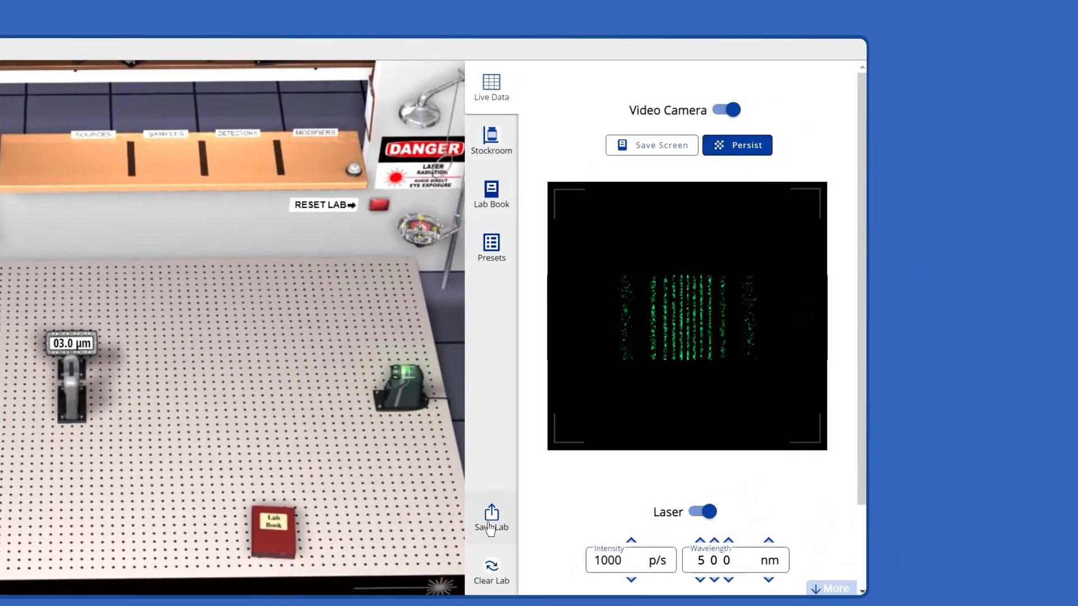
left_click(491, 519)
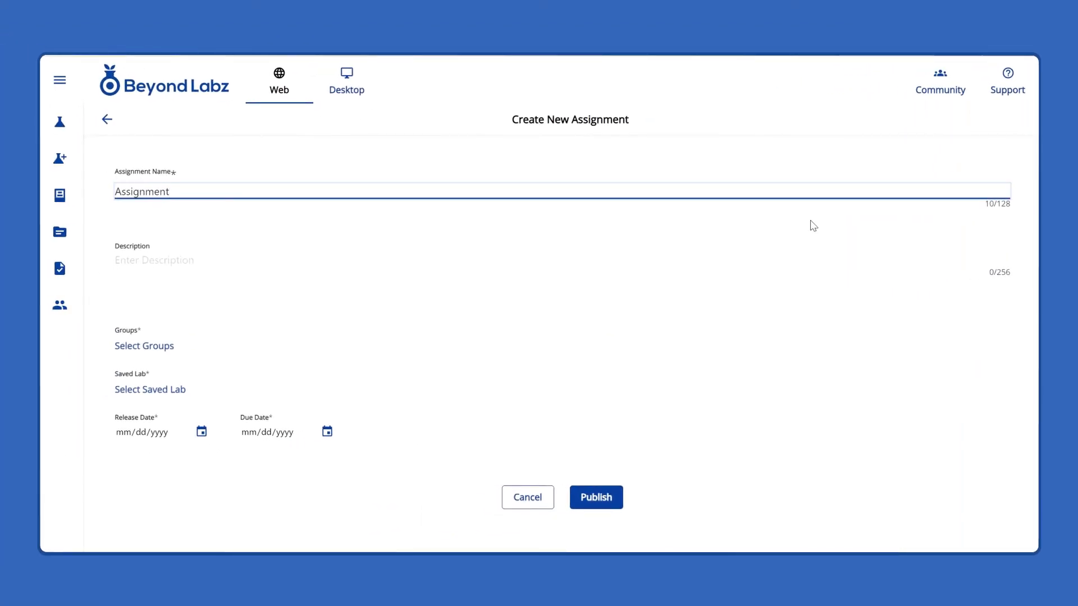
- Attach the 5 Water Filled Cylinders saved lab to the new assignment for BeyondLabz Demo Course and publish it
left_click(145, 346)
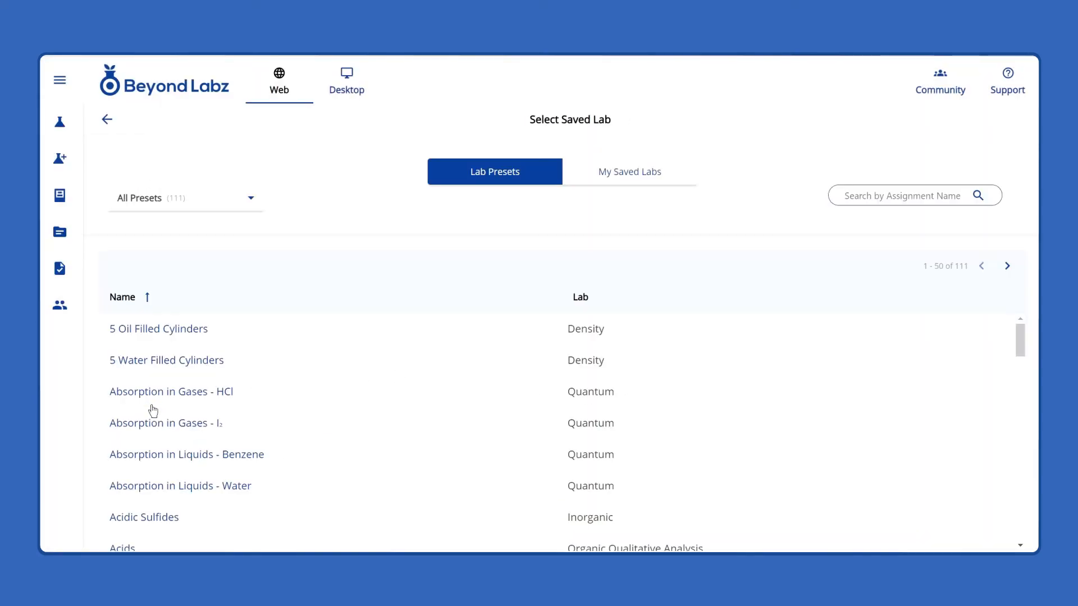
left_click(166, 359)
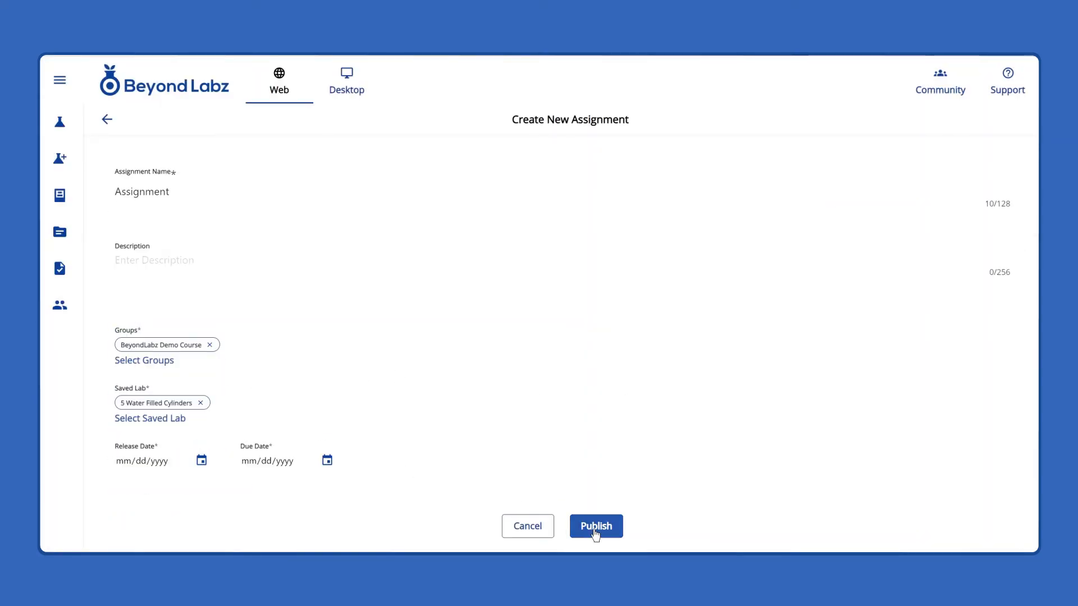
left_click(595, 526)
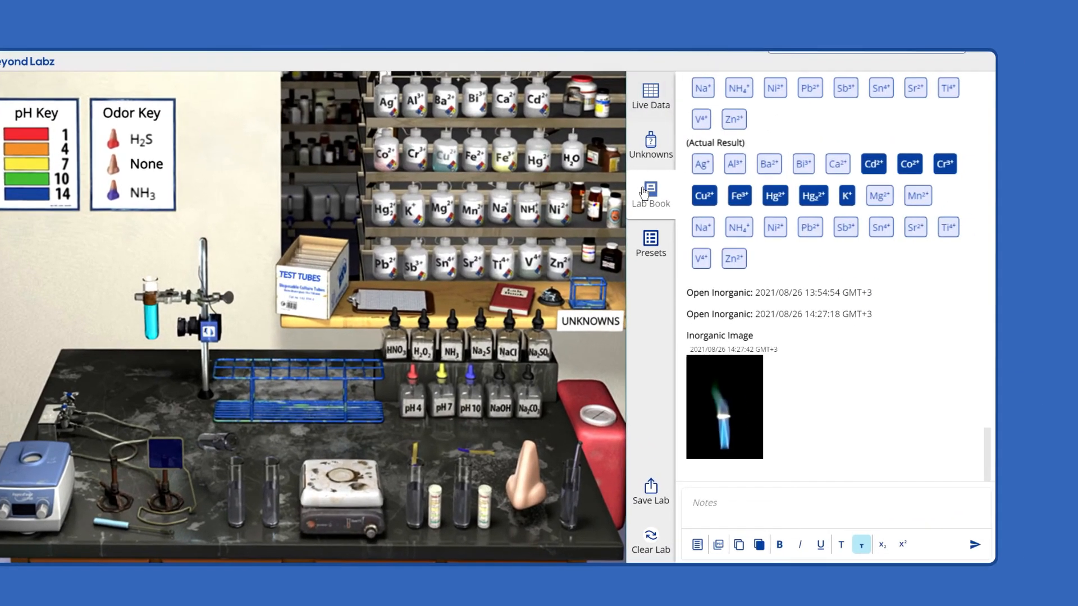
- Write the note "Cooper burns with" in the lab book beneath the flame-test image
type("Cooper burns with")
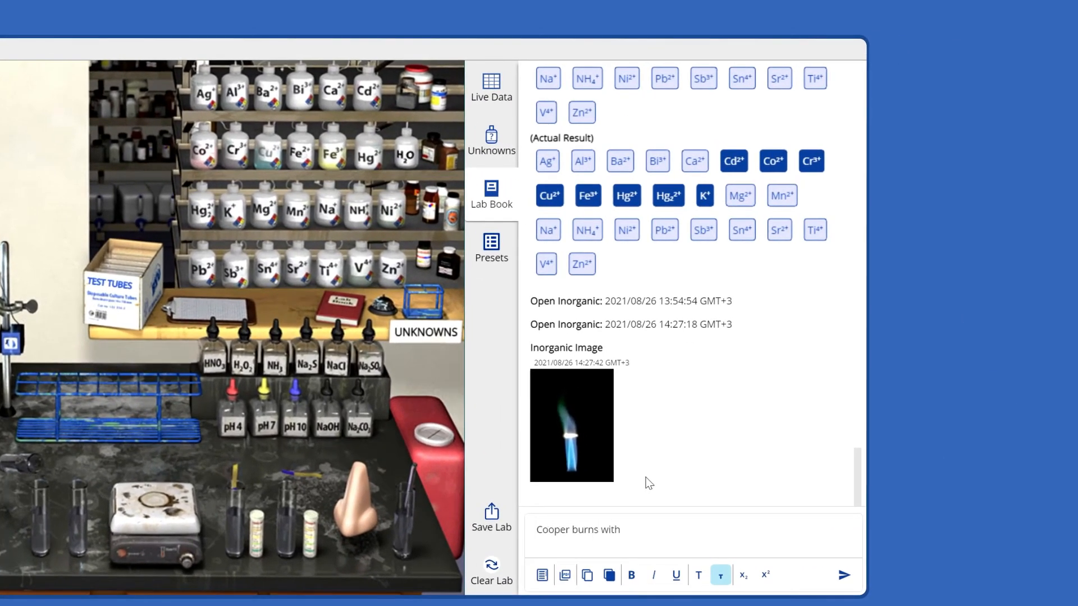